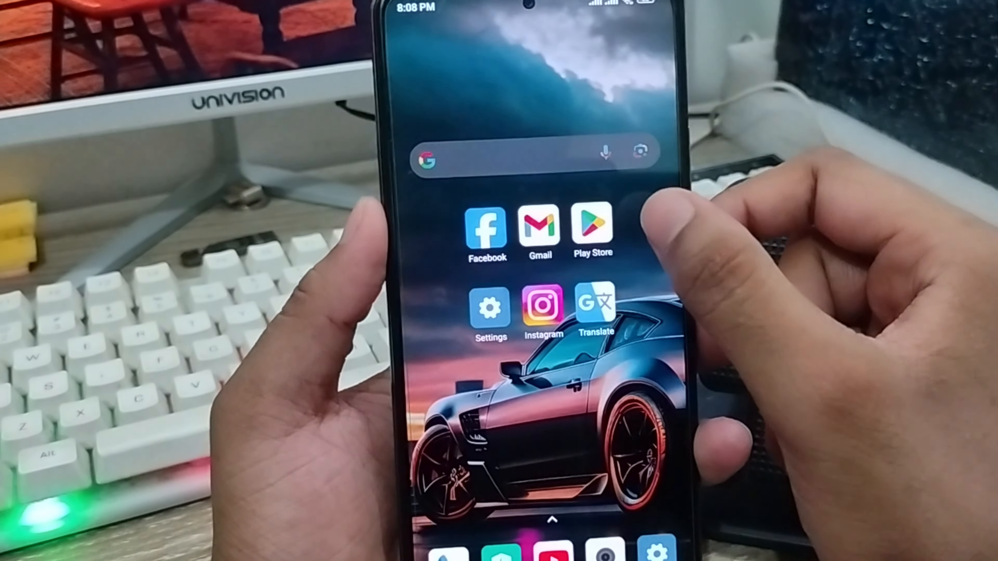
- Launch the Play Store from its home-screen icon
{"action": "left_click", "coordinate": [592, 226]}
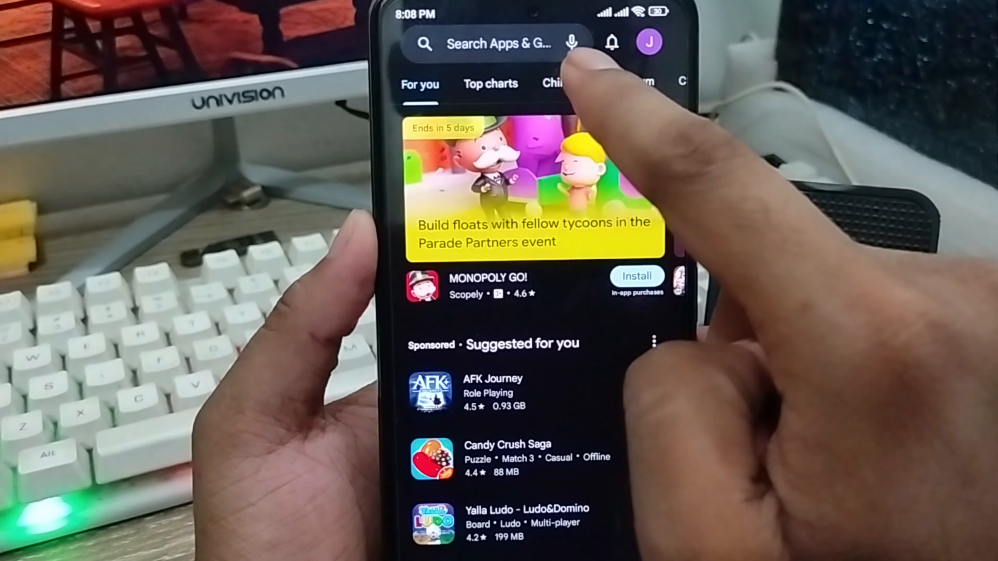
- Go to Manage apps and device from the profile avatar's account menu
{"action": "left_click", "coordinate": [648, 42]}
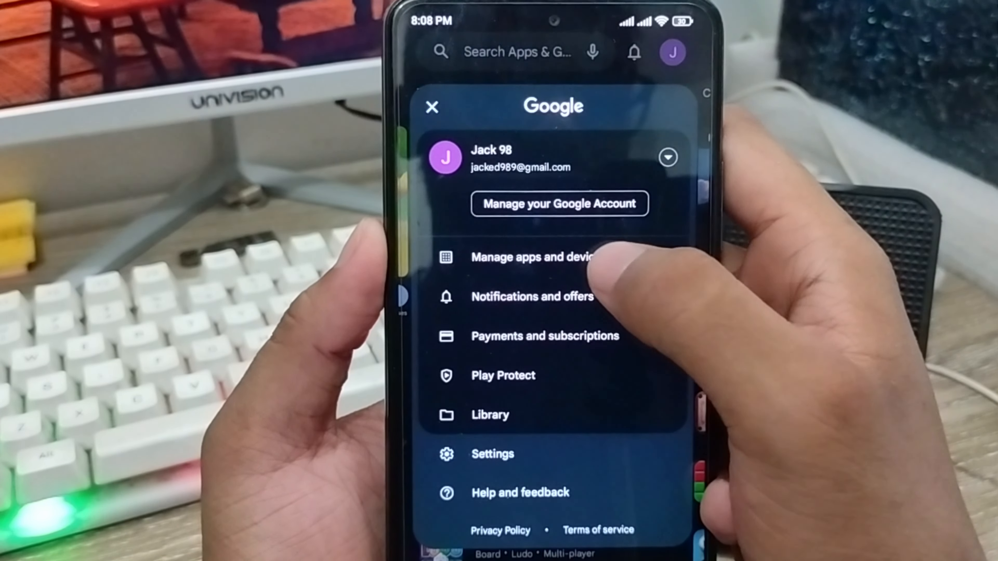
{"action": "left_click", "coordinate": [533, 257]}
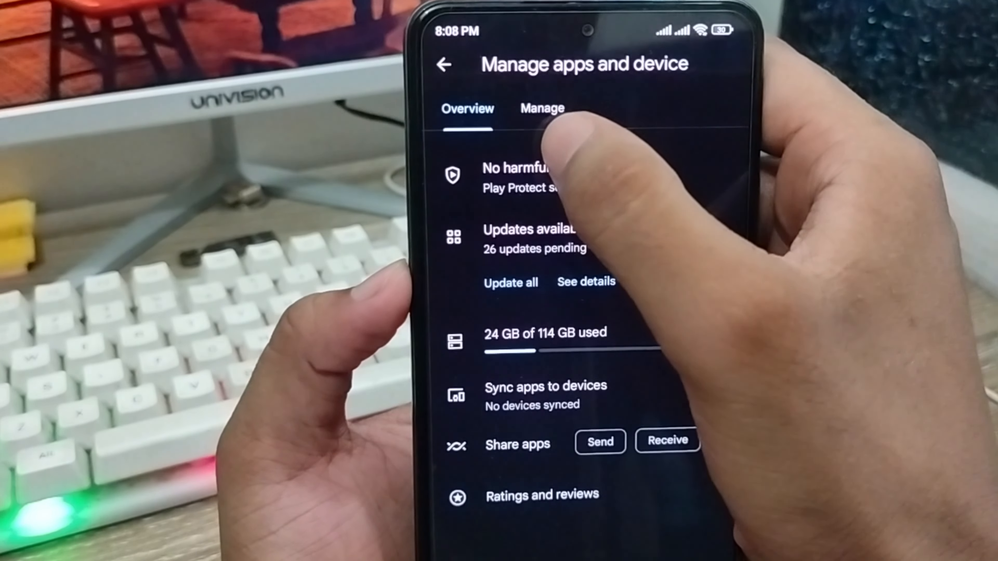
- Switch to the Manage tab and browse the 55 installed apps
{"action": "left_click", "coordinate": [542, 108]}
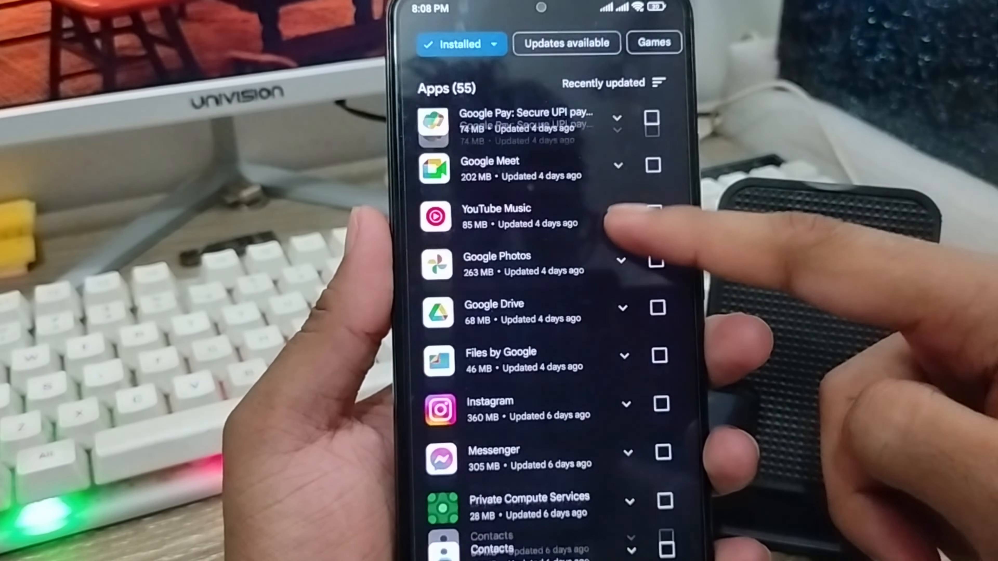
{"action": "scroll", "scroll_direction": "down", "scroll_amount": 3}
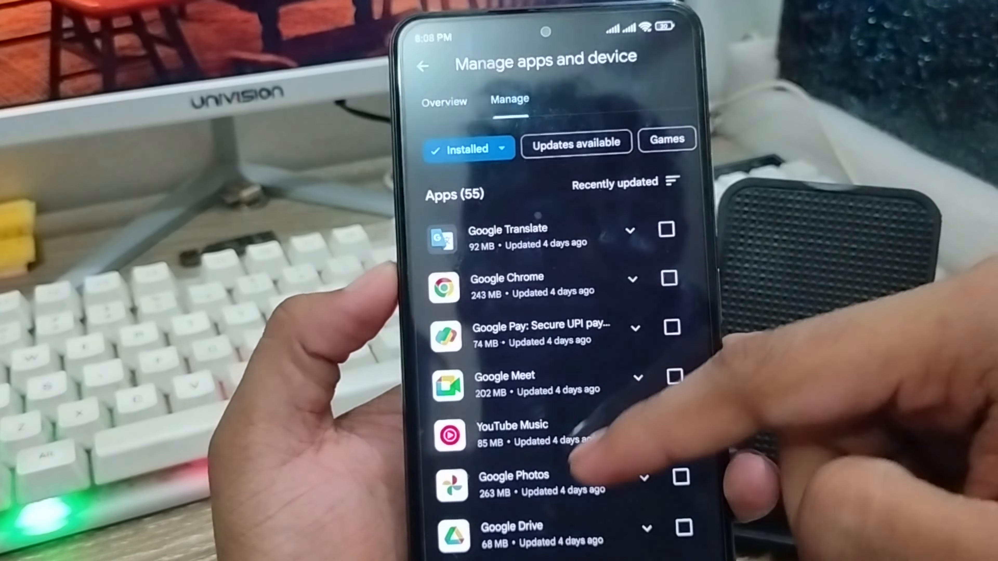
{"action": "scroll", "scroll_direction": "down", "scroll_amount": 3}
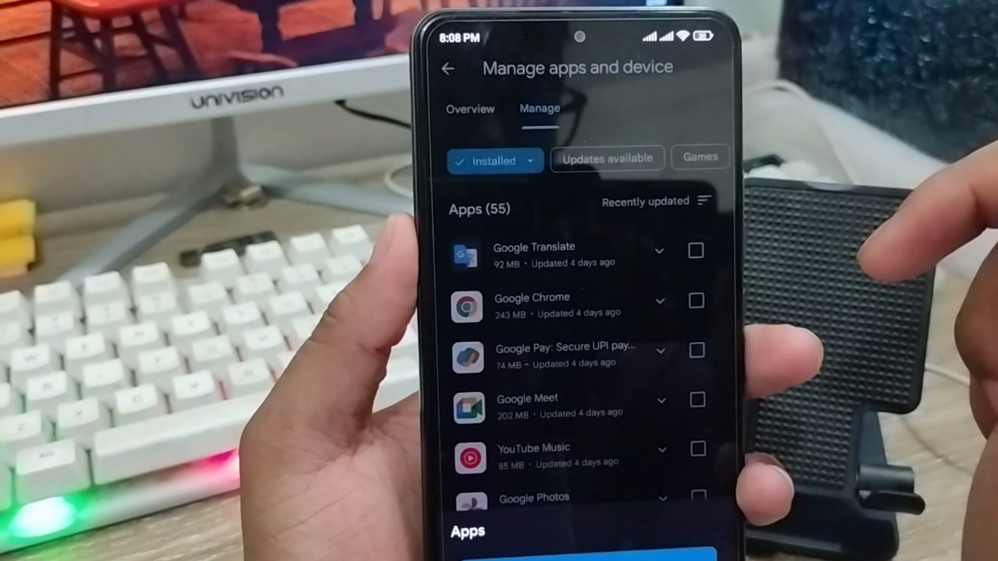
- Filter to Not installed apps and check Bubble Shooter Rainbow (72 MB) for reinstall
{"action": "left_click", "coordinate": [495, 161]}
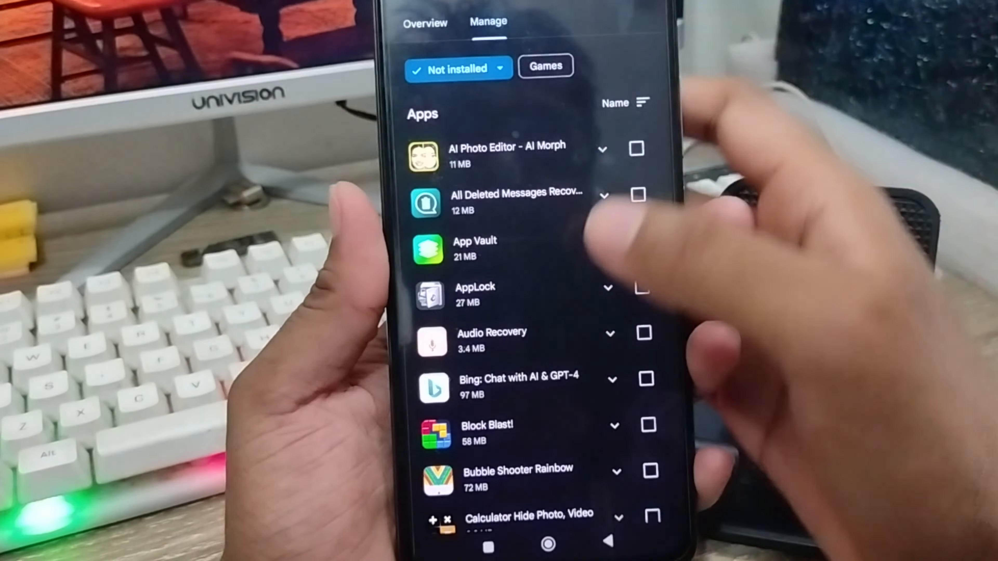
{"action": "scroll", "scroll_direction": "down", "scroll_amount": 3}
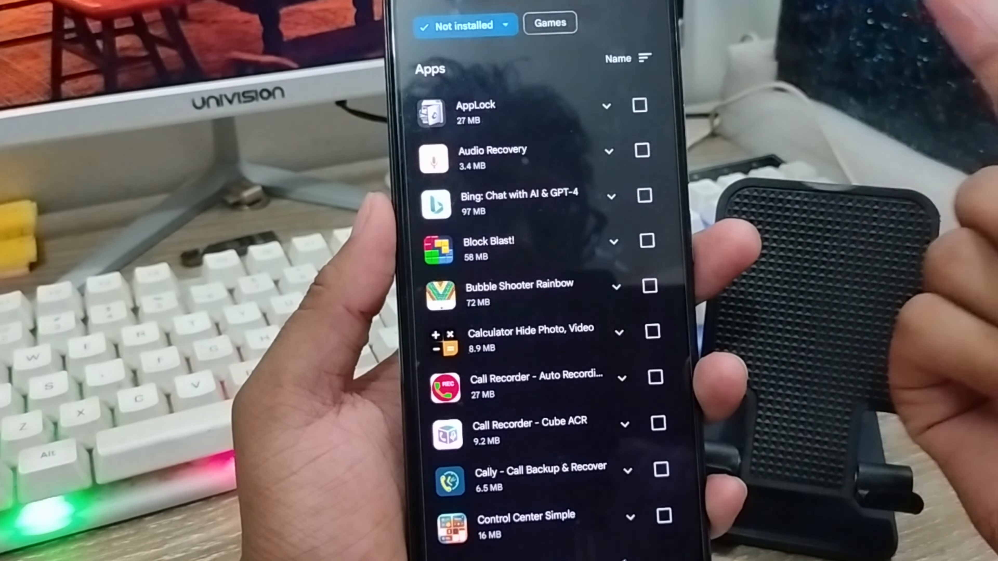
{"action": "scroll", "scroll_direction": "down", "scroll_amount": 3}
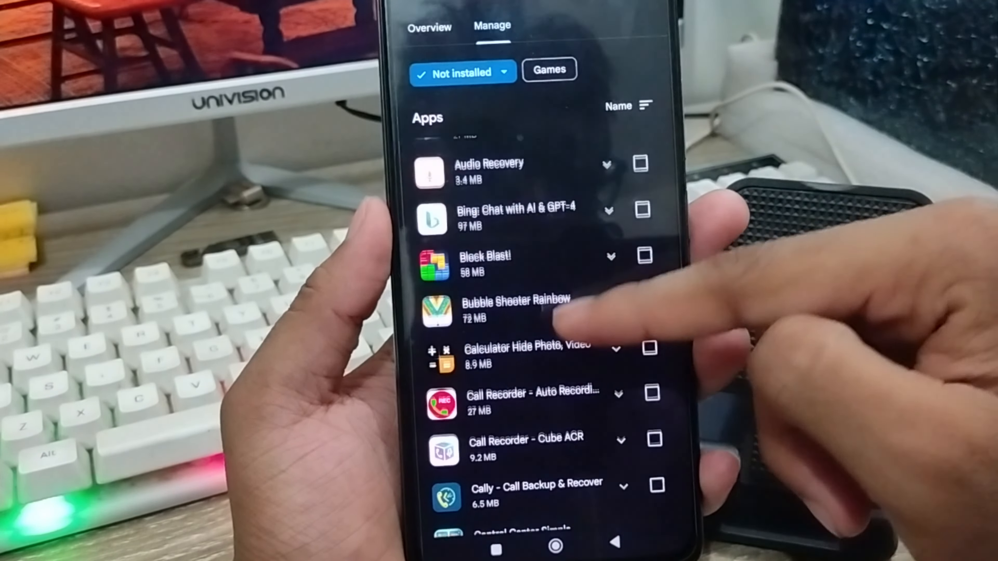
{"action": "scroll", "scroll_direction": "down", "scroll_amount": 3}
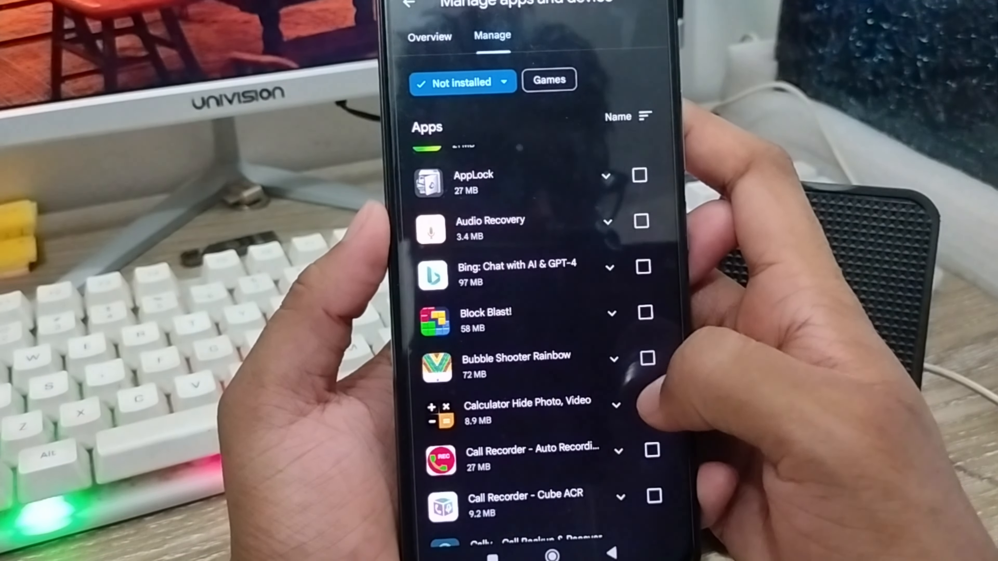
{"action": "left_click", "coordinate": [648, 358]}
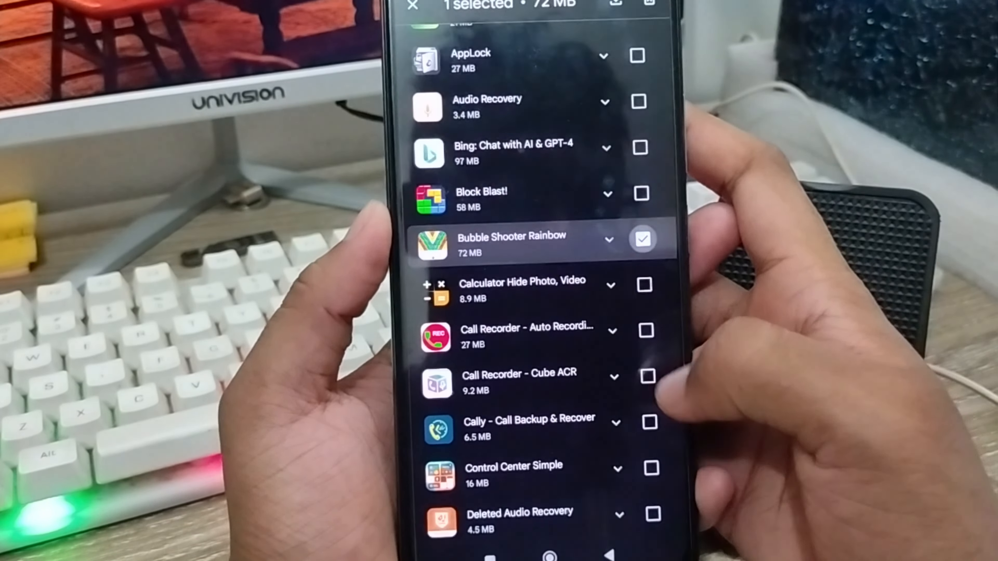